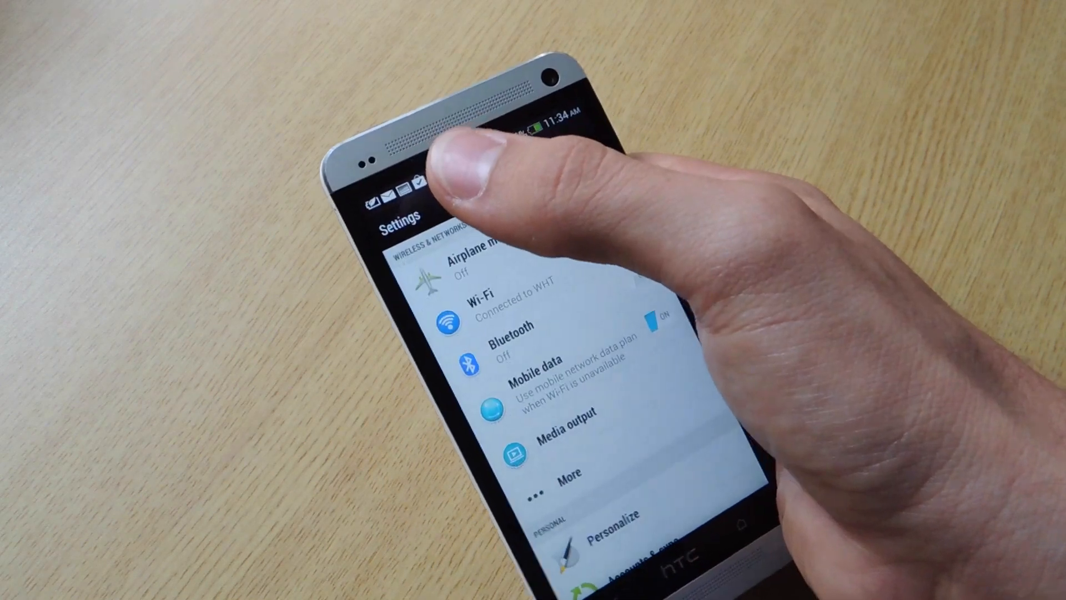
scroll("down", 3)
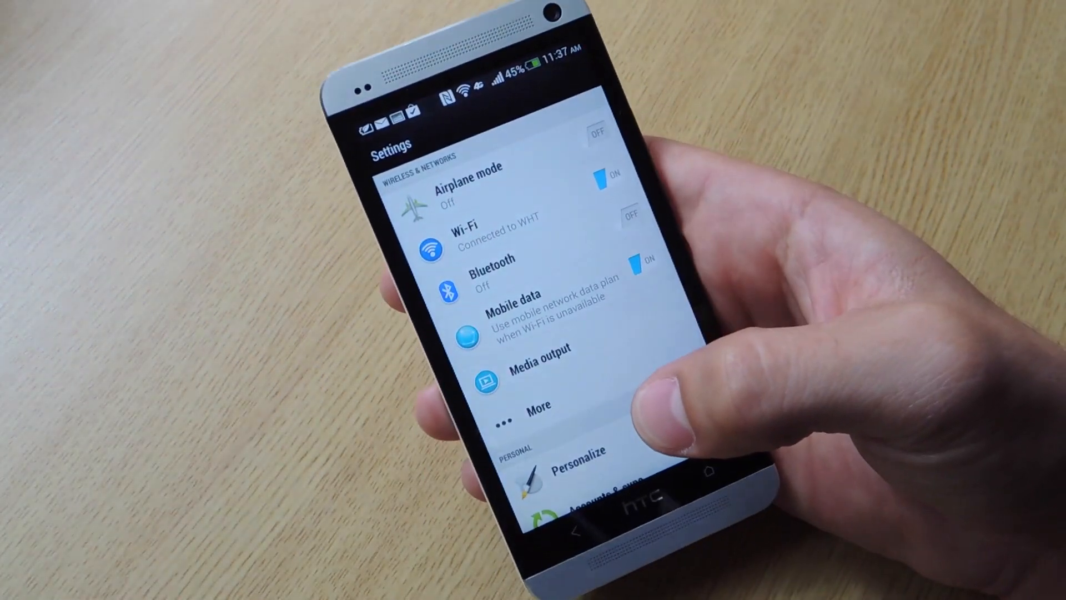
scroll("down", 3)
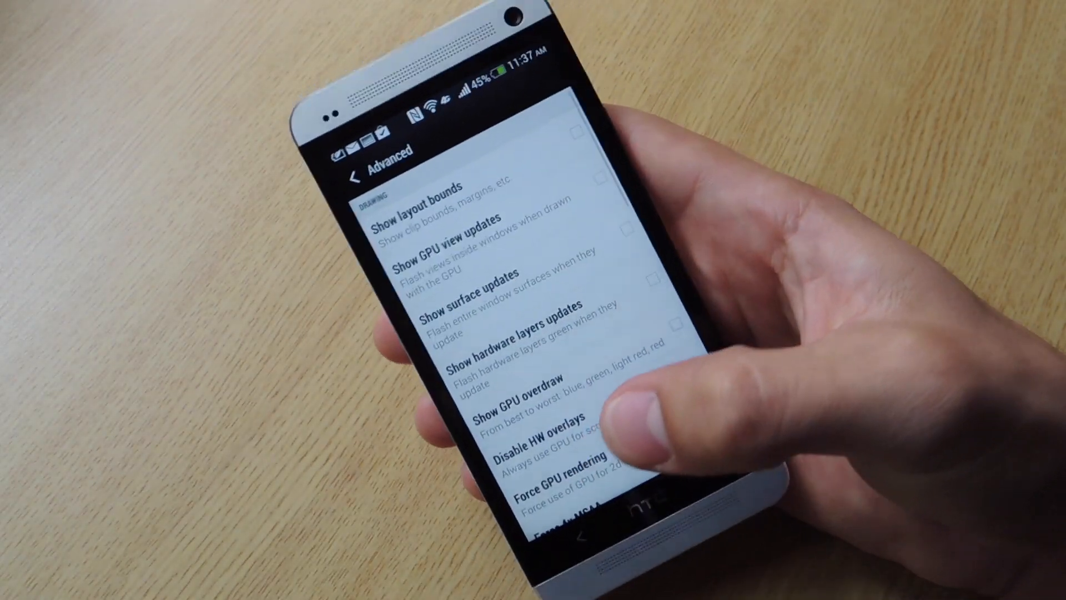
scroll("up", 3)
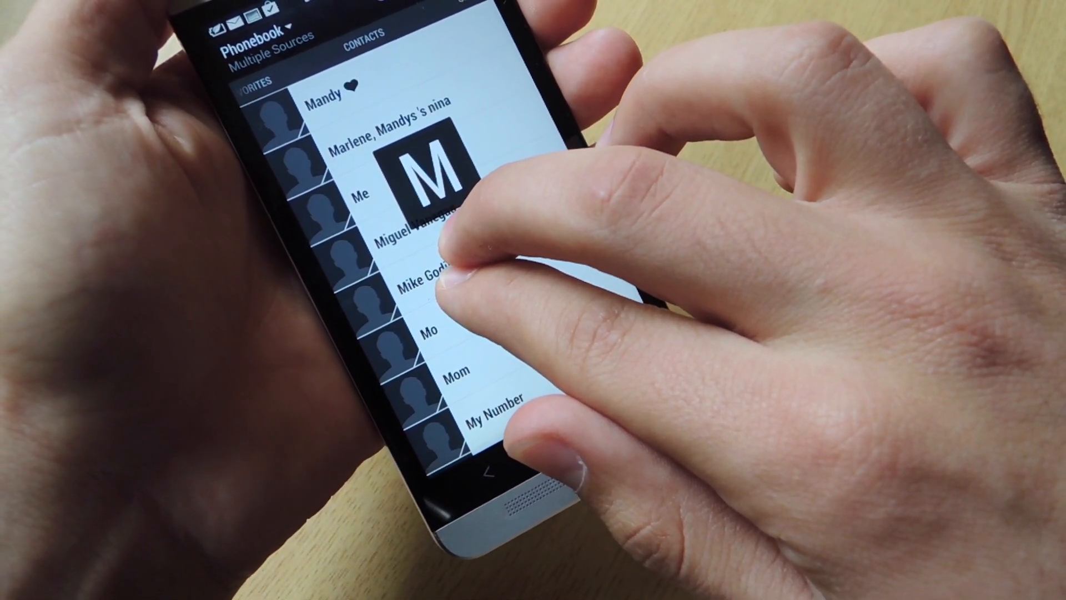
scroll("down", 3)
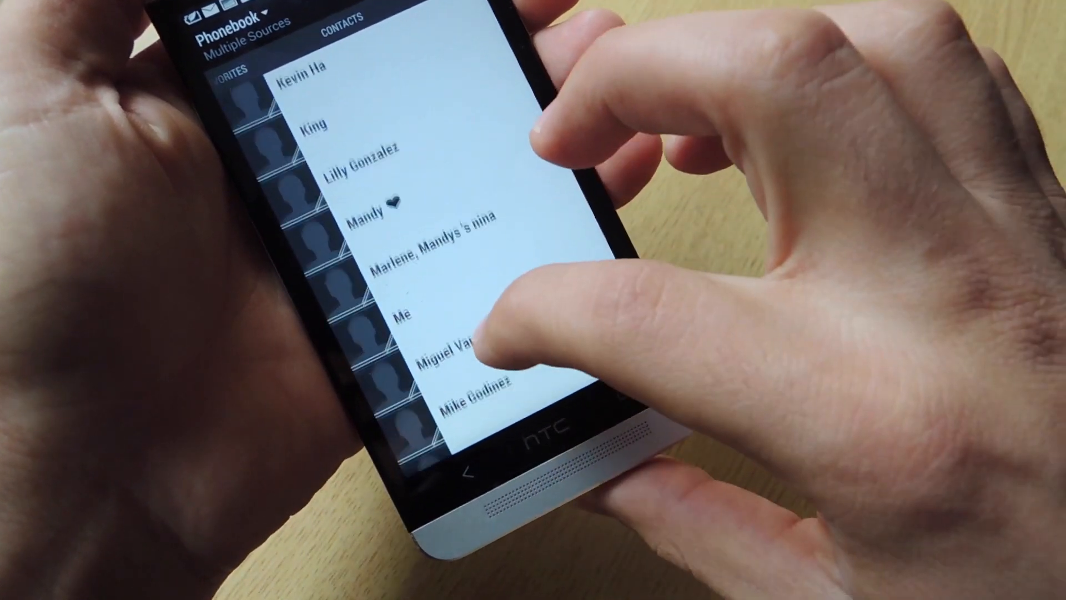